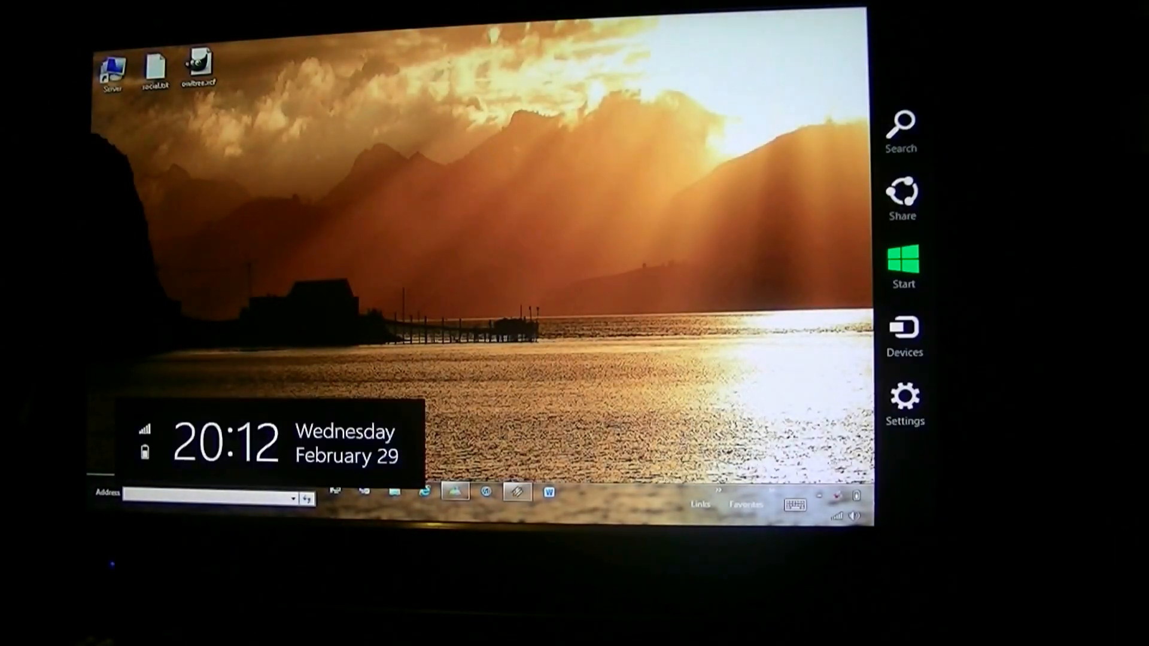
Step: Switch from the desktop to the Start screen via the Start charm
{"action": "left_click", "coordinate": [904, 264]}
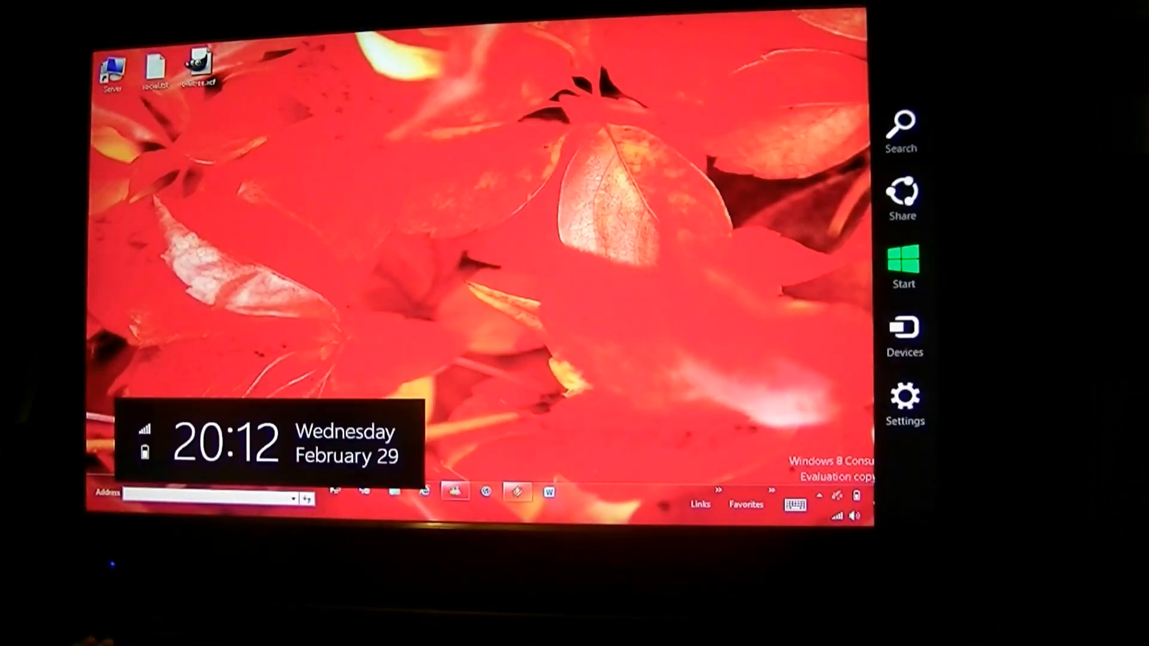
{"action": "left_click", "coordinate": [903, 264]}
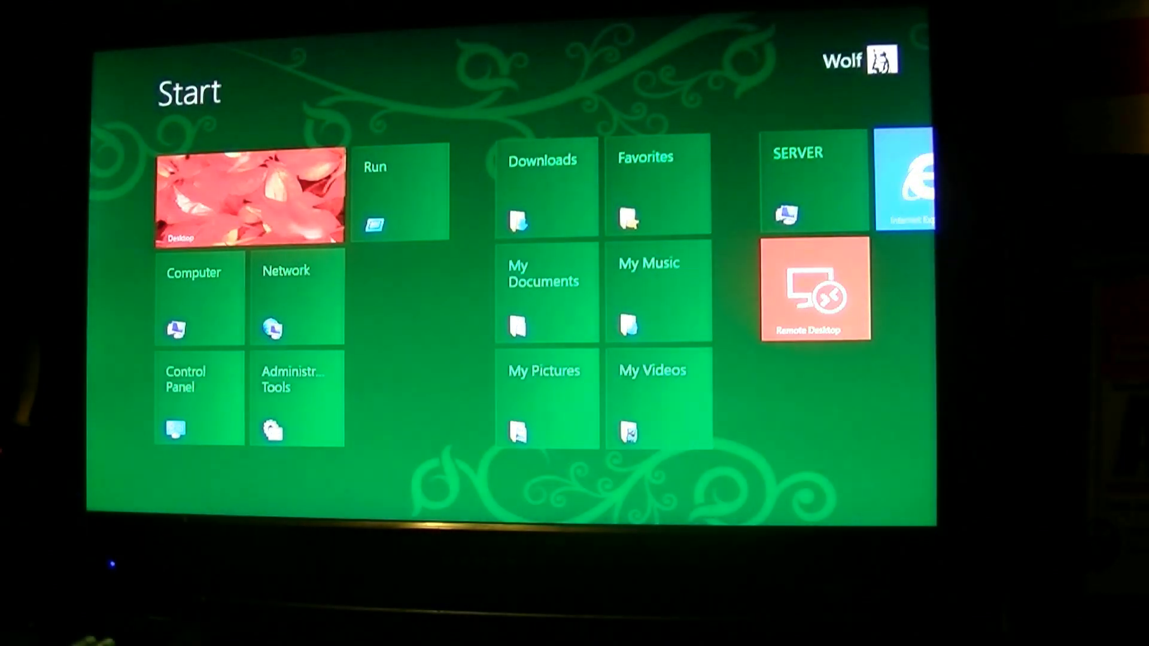
Step: Browse Computer to C:\Users\Wolf and open the My Pictures context menu
{"action": "left_click", "coordinate": [249, 193]}
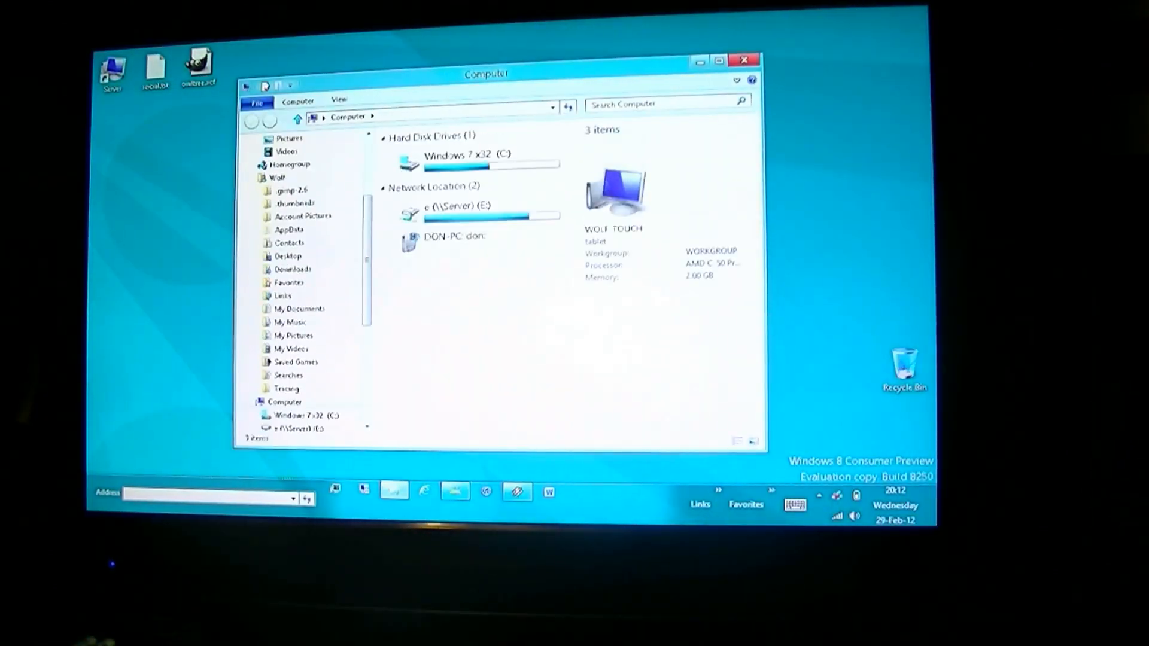
{"action": "double_click", "coordinate": [466, 160]}
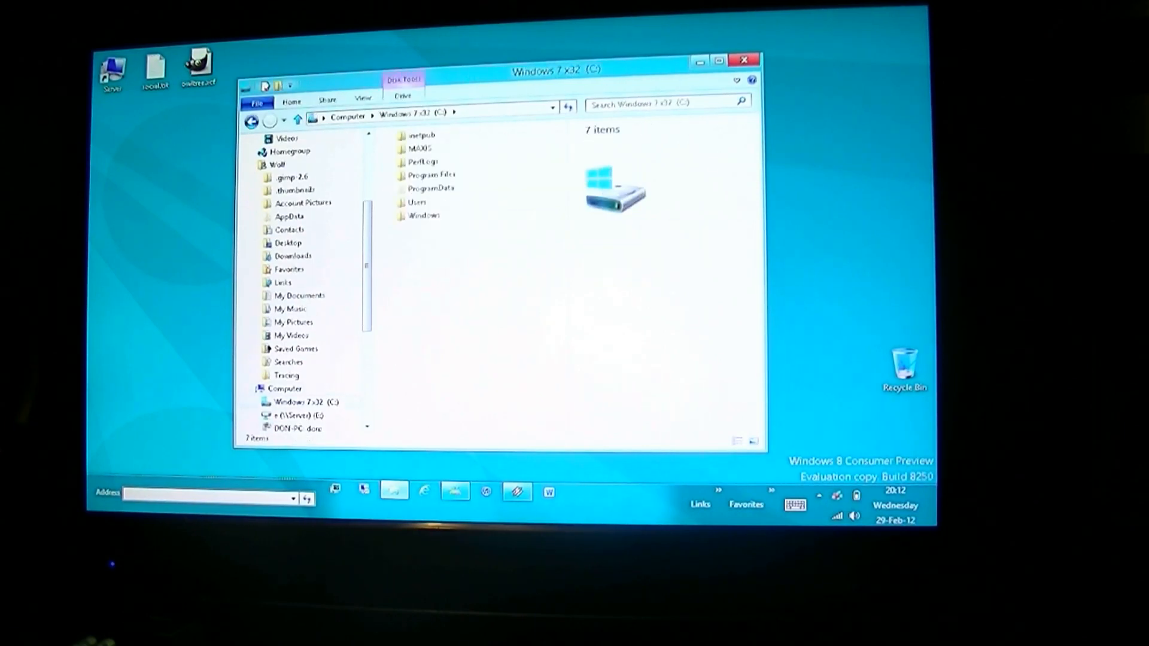
{"action": "double_click", "coordinate": [418, 202]}
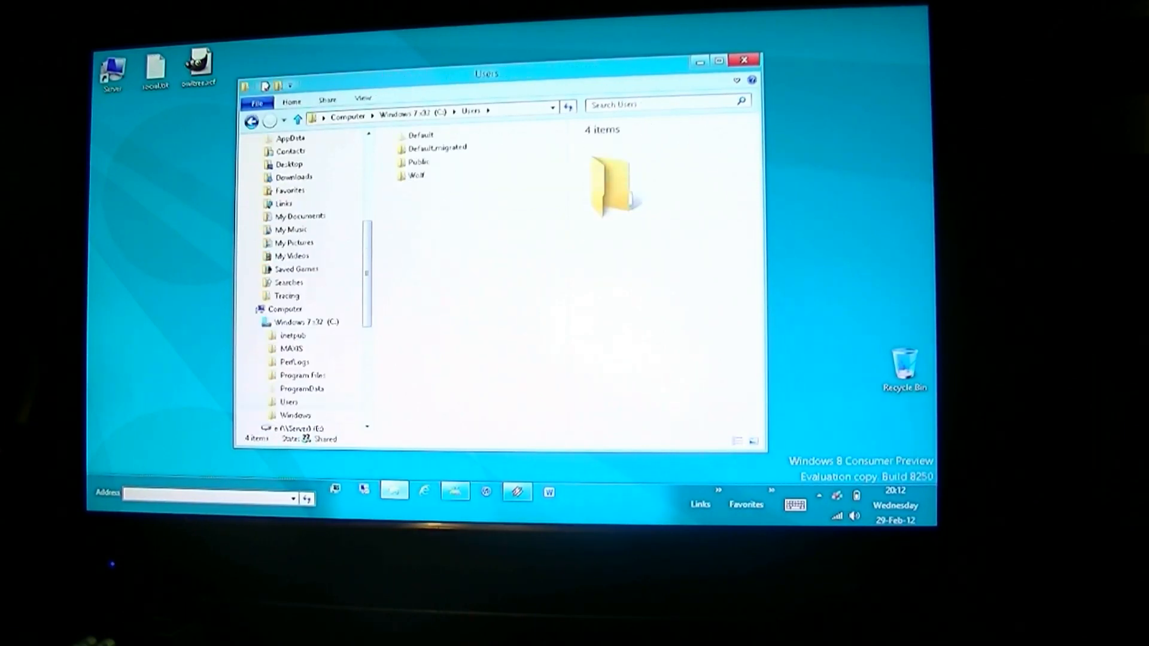
{"action": "double_click", "coordinate": [418, 175]}
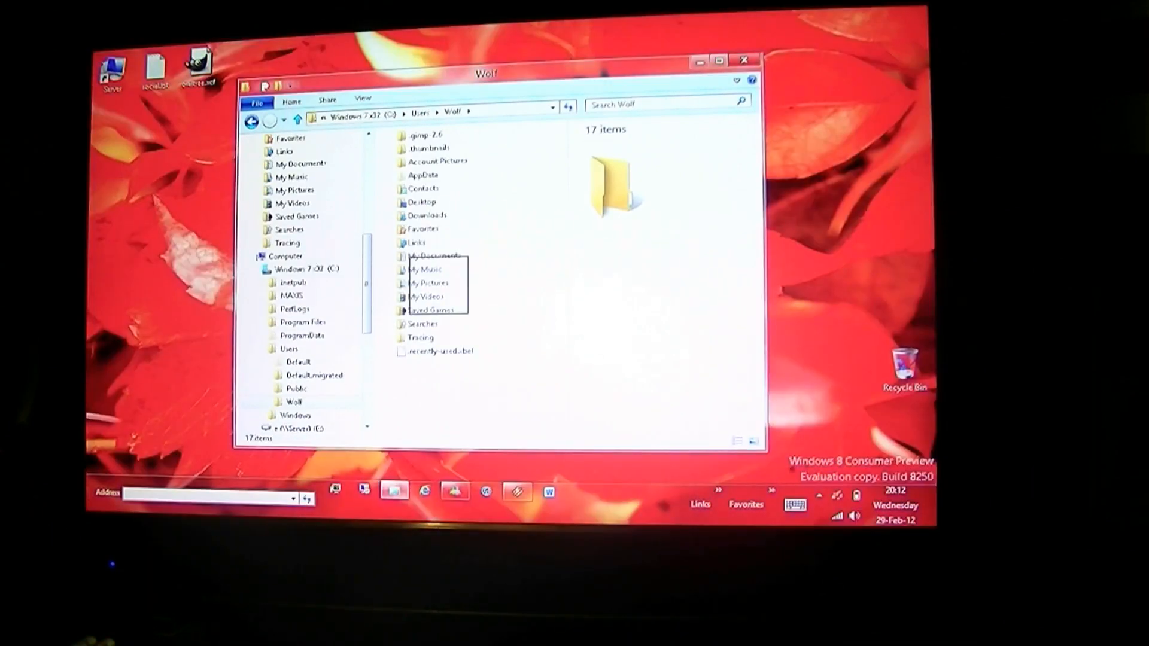
{"action": "right_click", "coordinate": [427, 283]}
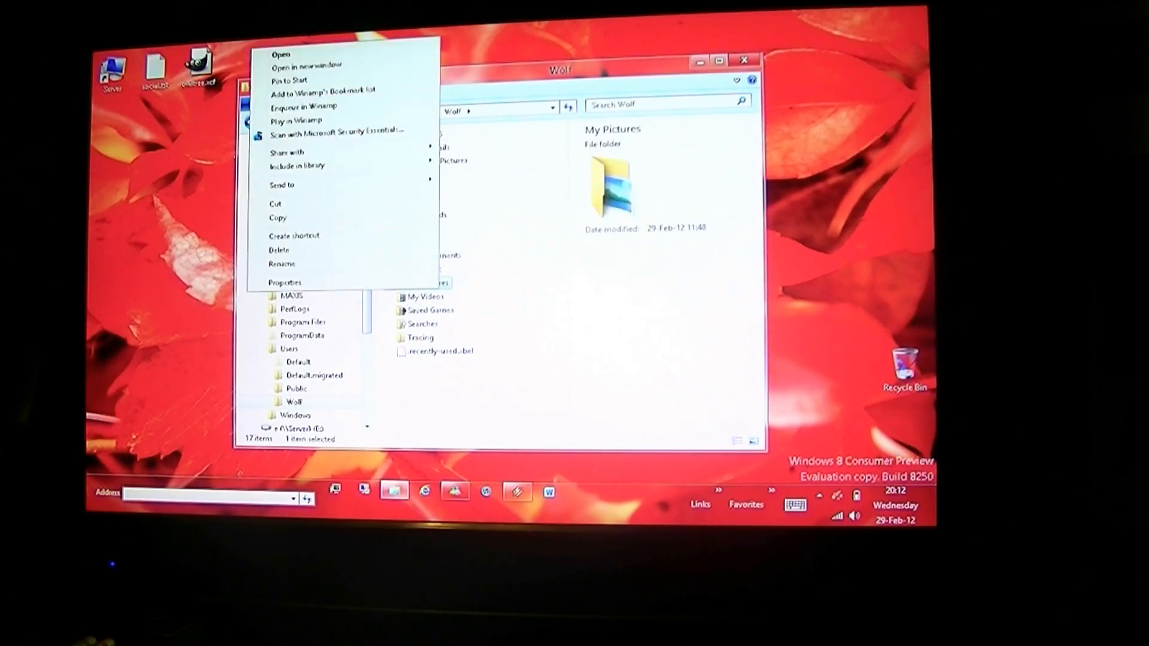